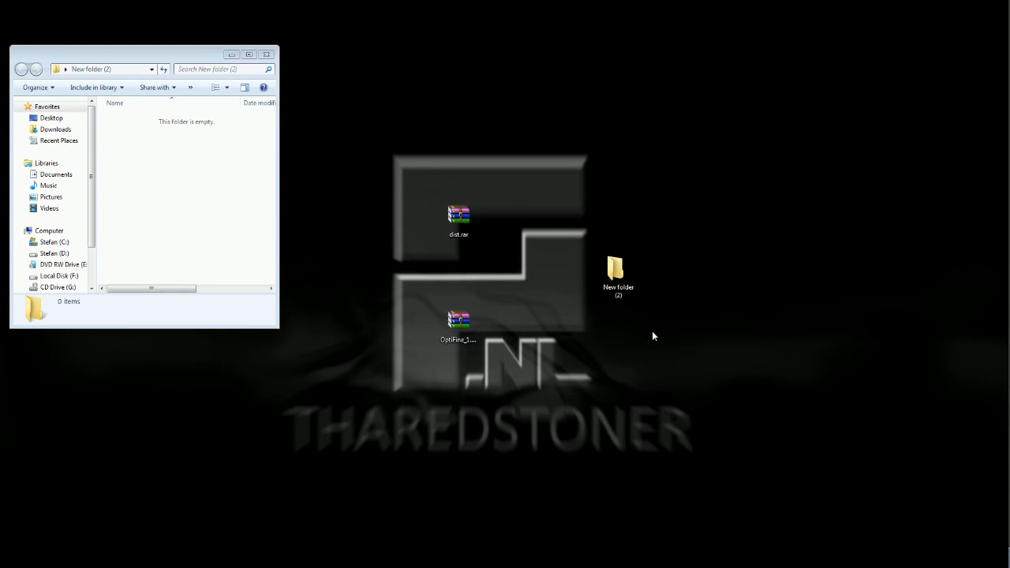
# Step: Select the mod and OptiFine archives, then bring the mod .rar's contents up in WinRAR
pyautogui.click(458, 218)
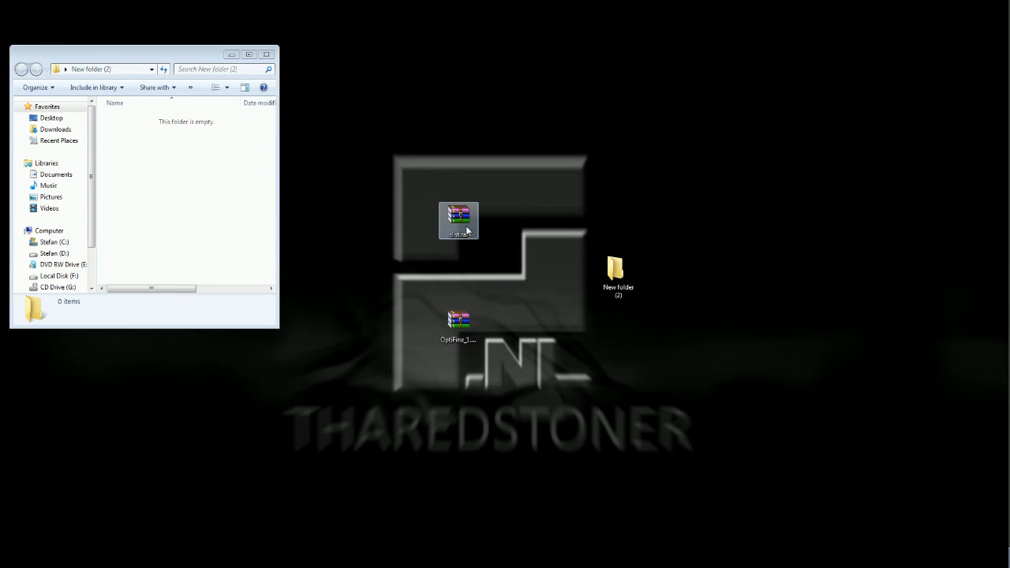
pyautogui.click(373, 83)
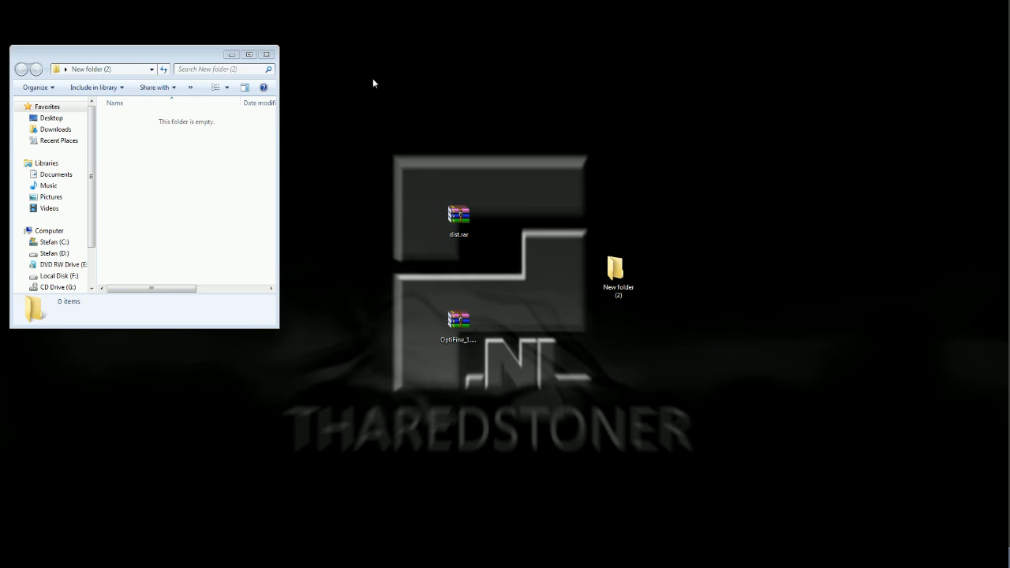
pyautogui.moveTo(455, 196)
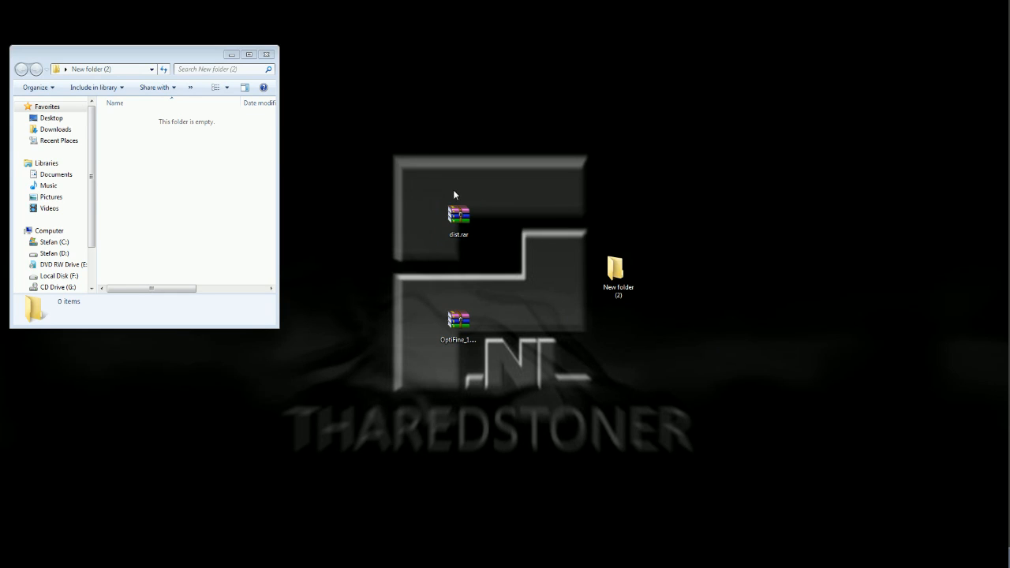
pyautogui.click(458, 218)
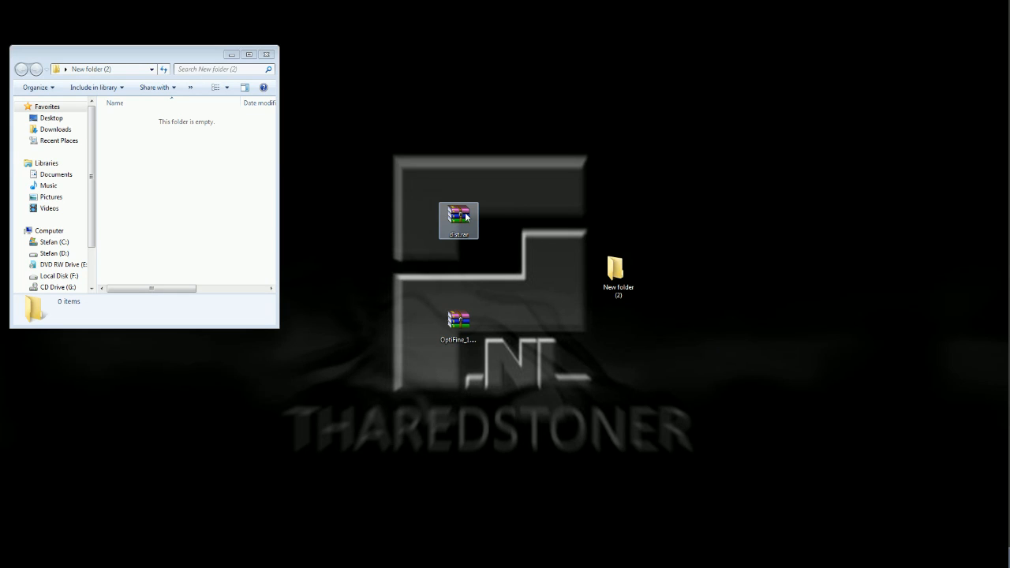
pyautogui.click(458, 220)
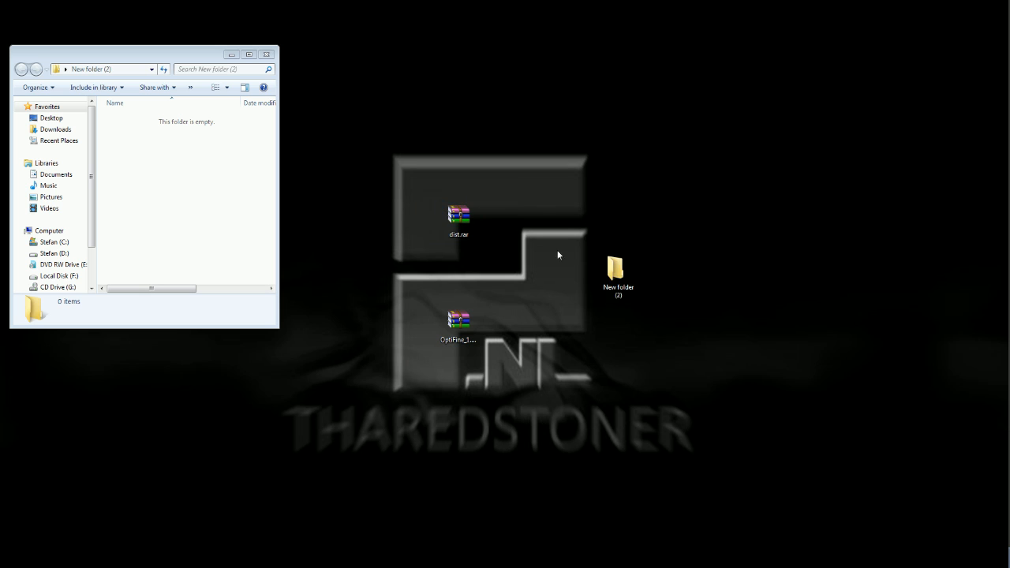
pyautogui.click(458, 324)
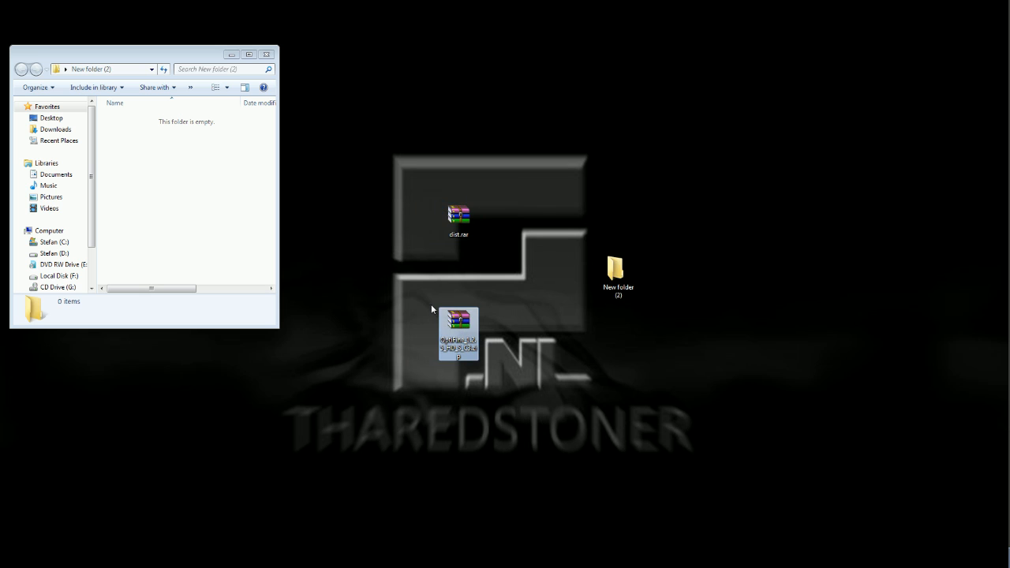
pyautogui.moveTo(581, 384)
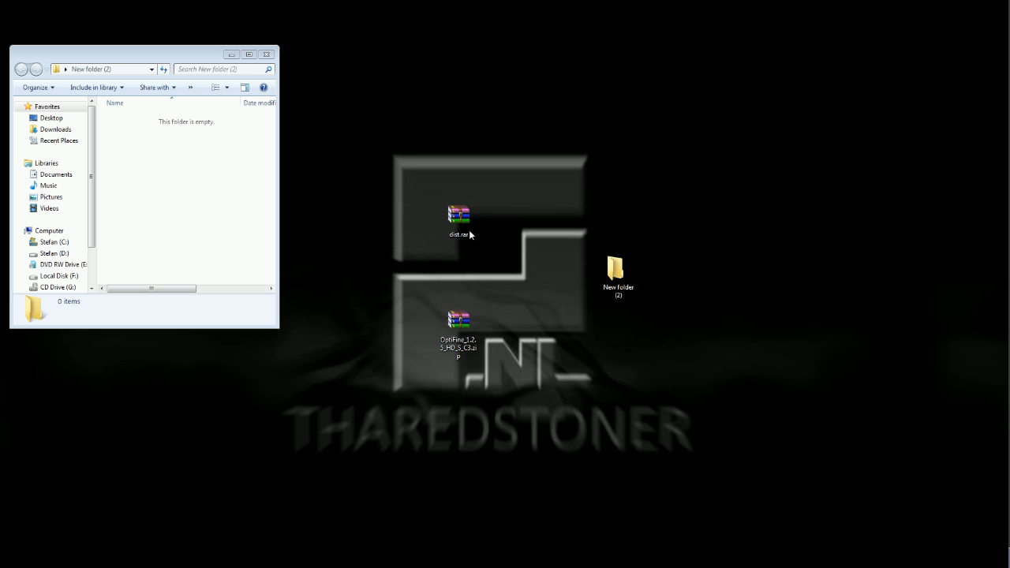
pyautogui.doubleClick(458, 215)
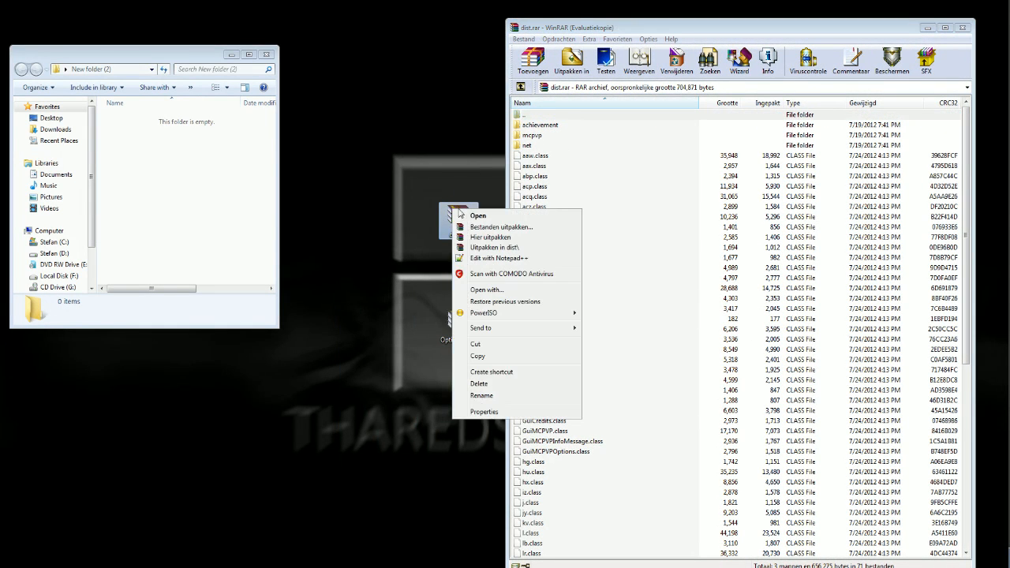
pyautogui.moveTo(511, 274)
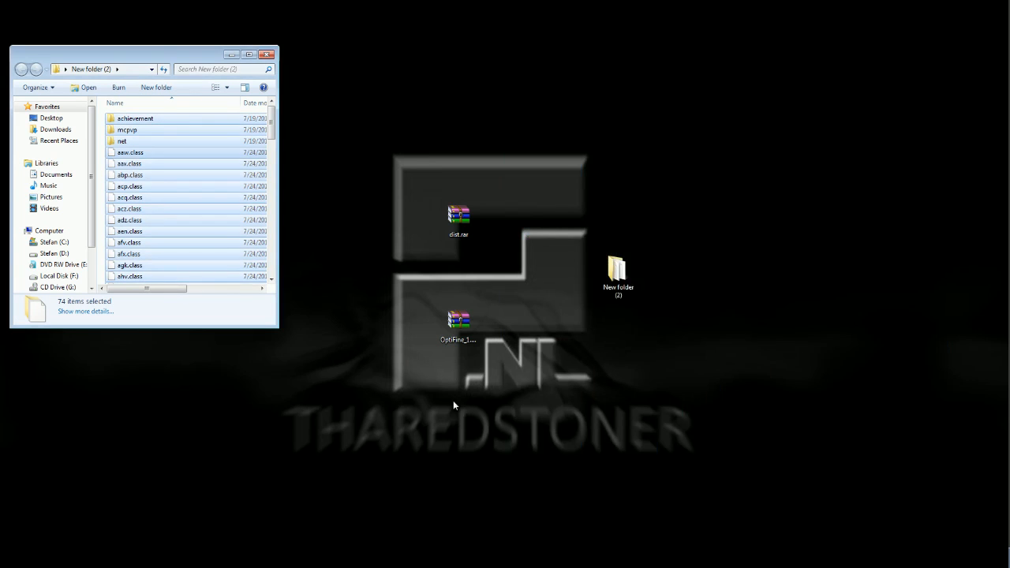
# Step: Move the OptiFine .zip's classes into New folder (2), replacing conflicts for all files
pyautogui.doubleClick(458, 319)
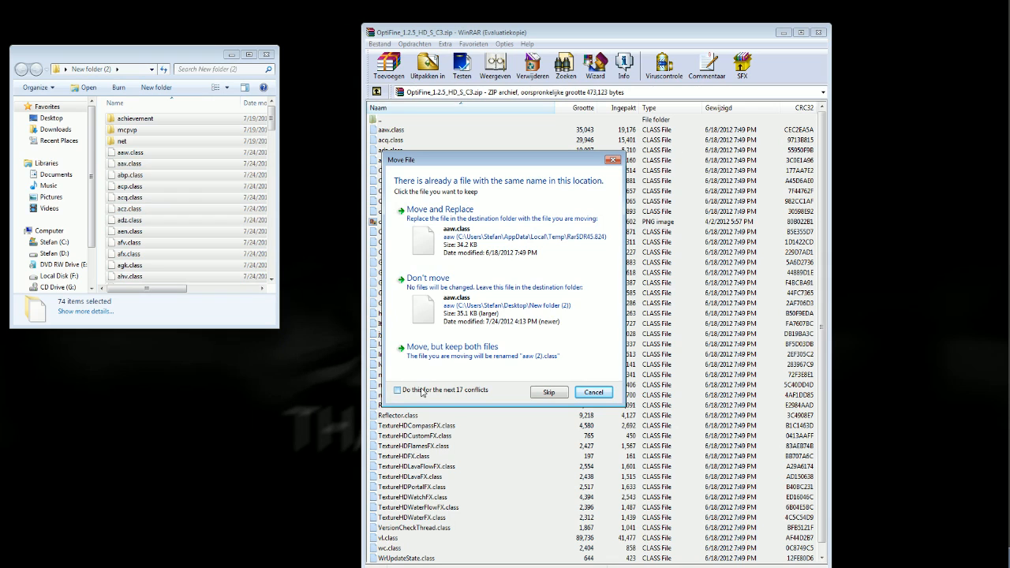
pyautogui.click(398, 390)
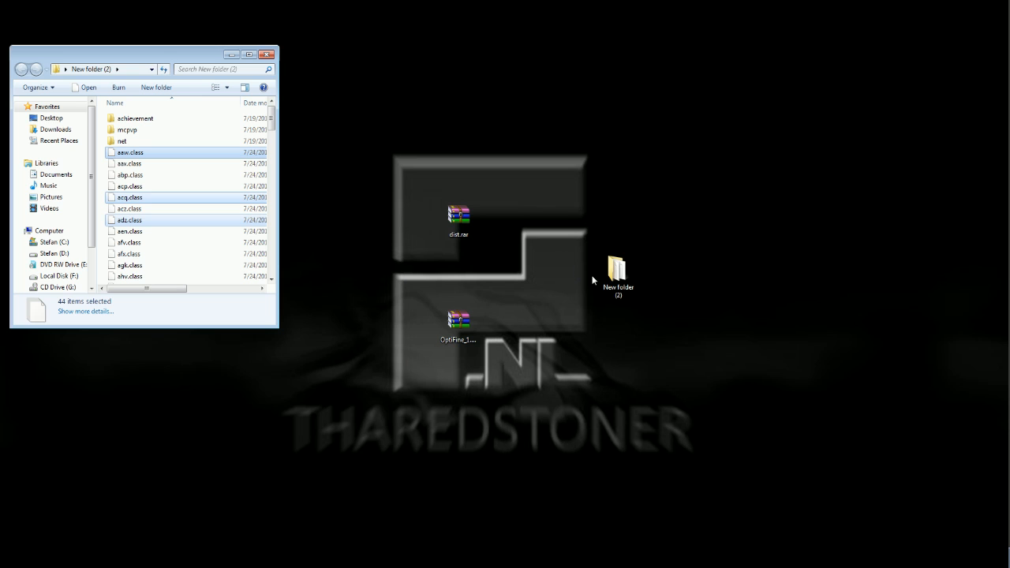
# Step: Navigate via %appdata% into .minecraft\bin and bring up the context menu for minecraft.jar
pyautogui.rightClick(619, 274)
pyautogui.write('%')
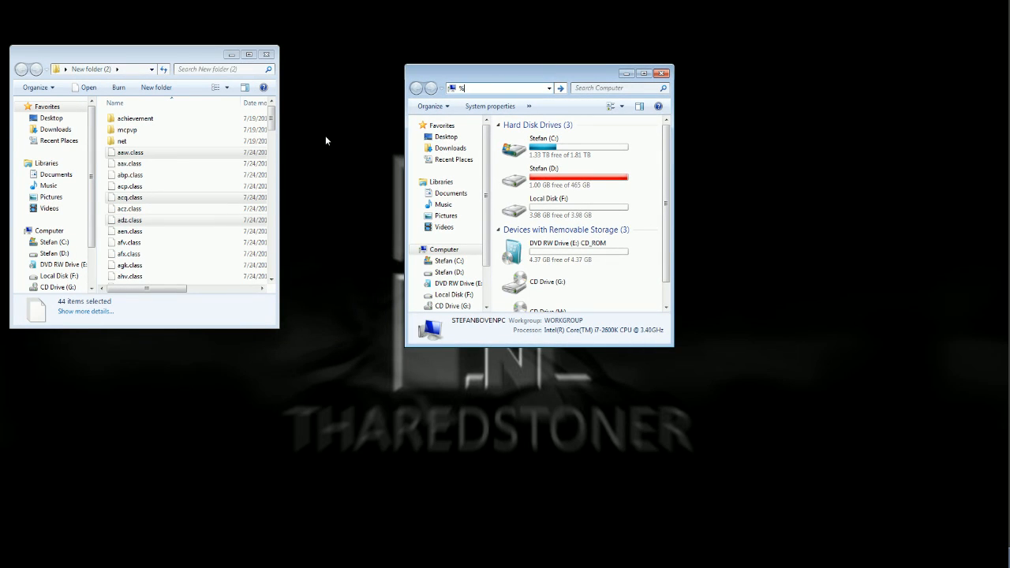
pyautogui.write('app')
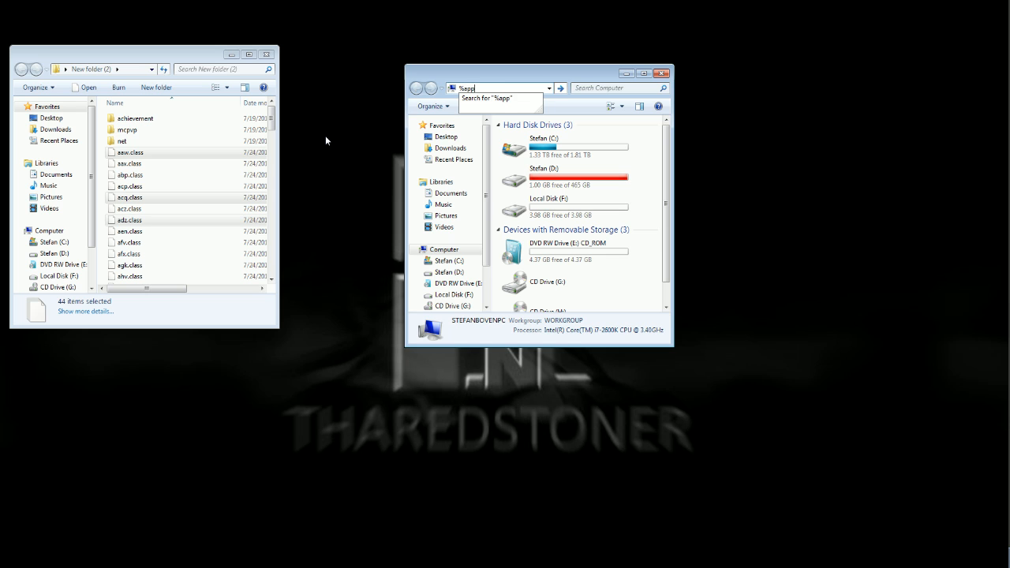
pyautogui.press('Enter')
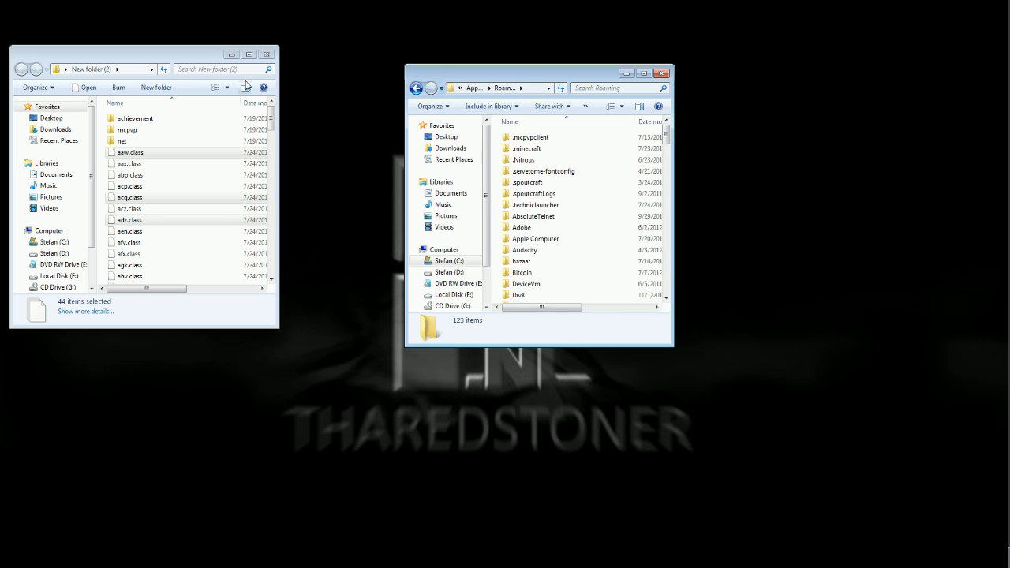
pyautogui.click(527, 149)
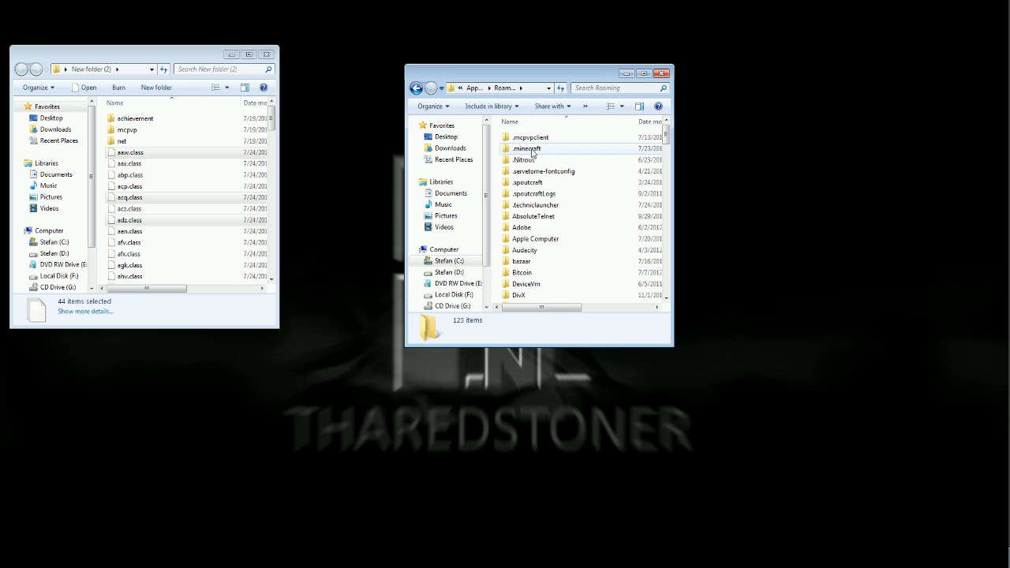
pyautogui.doubleClick(527, 148)
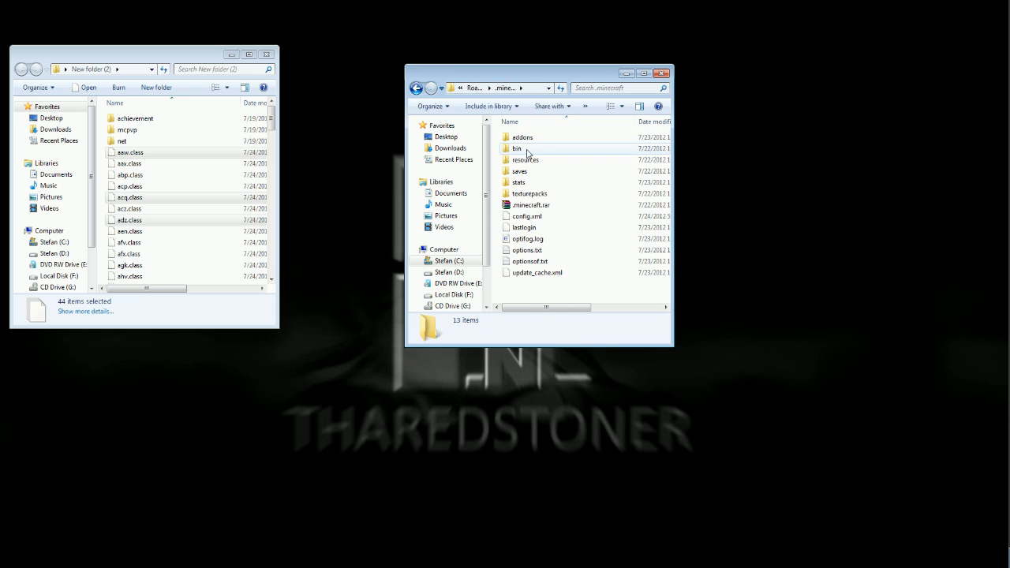
pyautogui.doubleClick(516, 148)
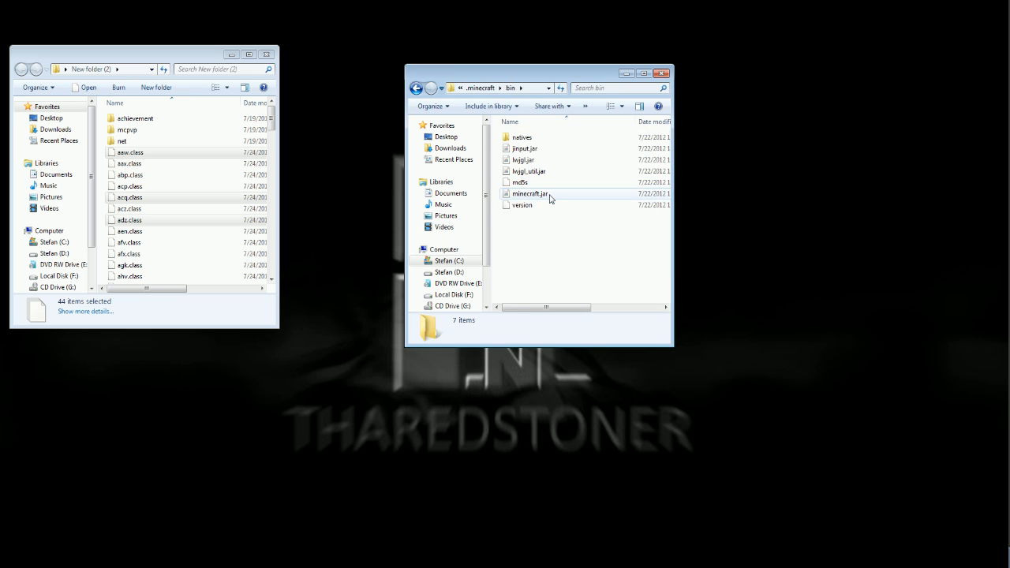
pyautogui.rightClick(530, 194)
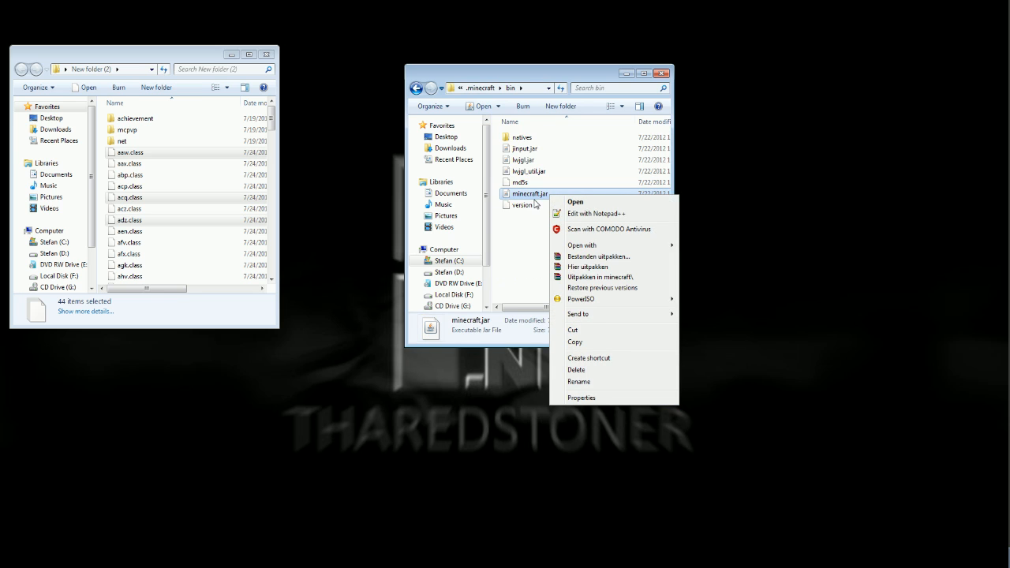
pyautogui.moveTo(544, 208)
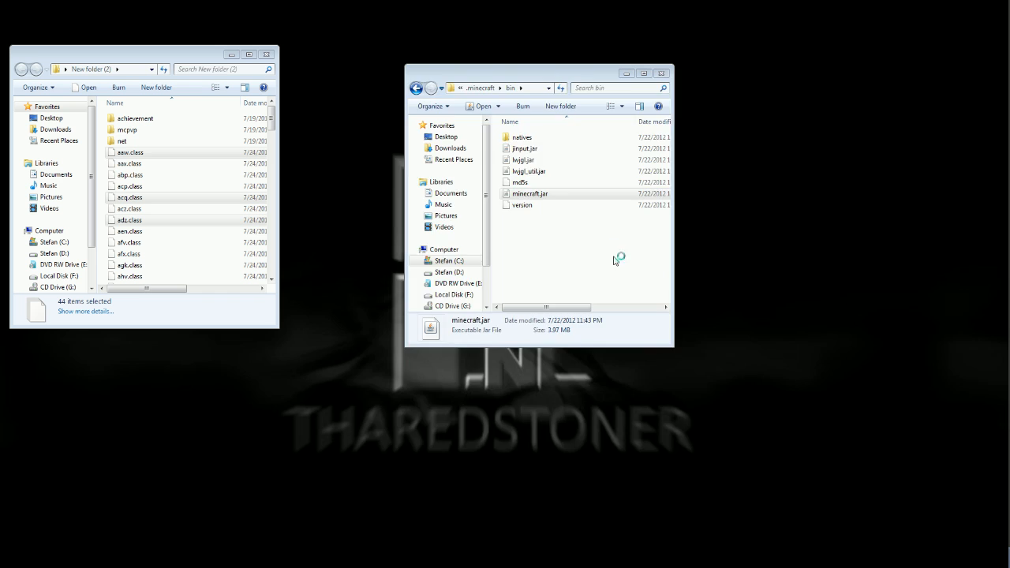
# Step: Dismiss the WinRAR trial nag and add the New folder (2) files into minecraft.jar, confirming OK
pyautogui.doubleClick(530, 192)
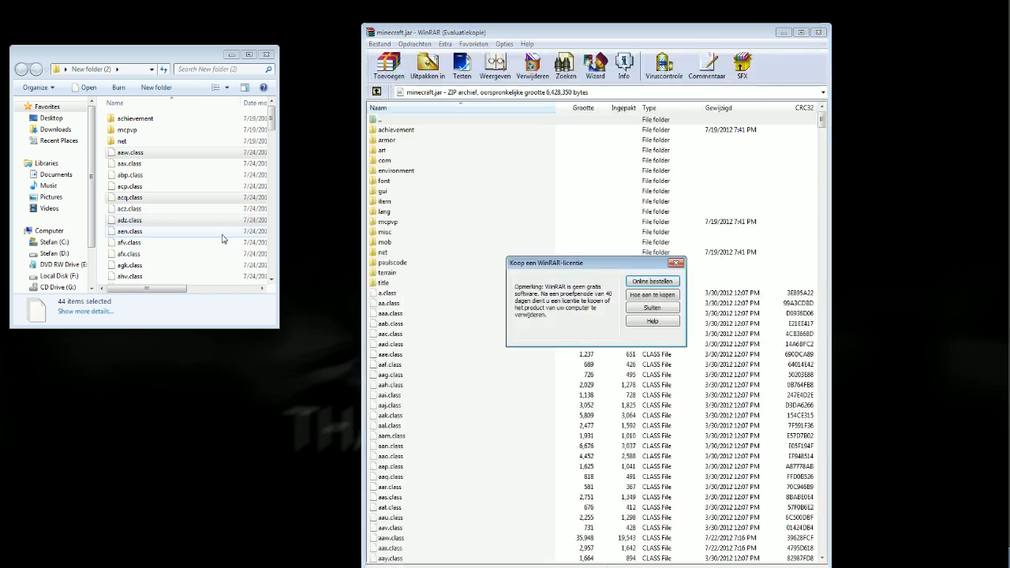
pyautogui.click(652, 308)
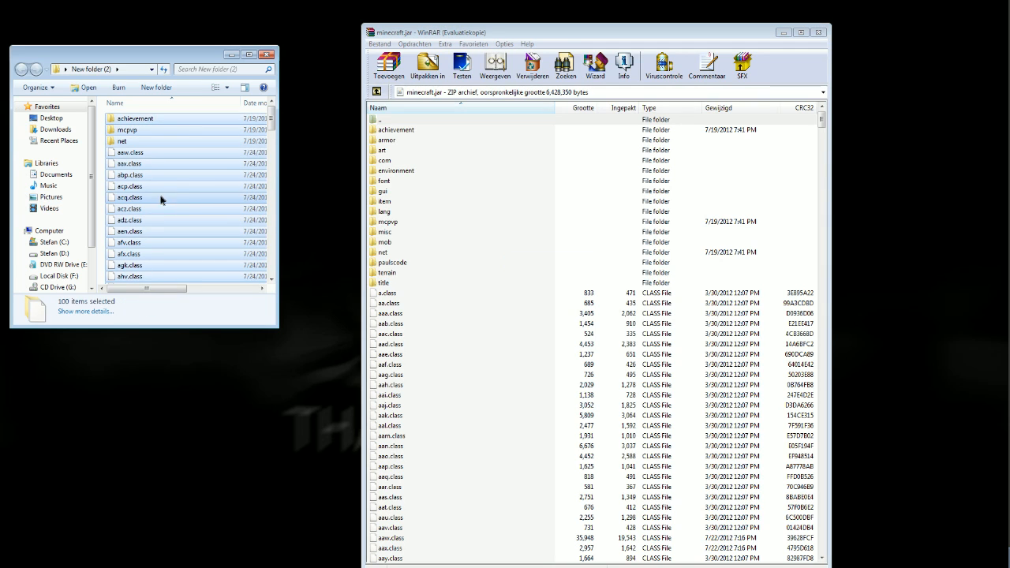
pyautogui.click(389, 65)
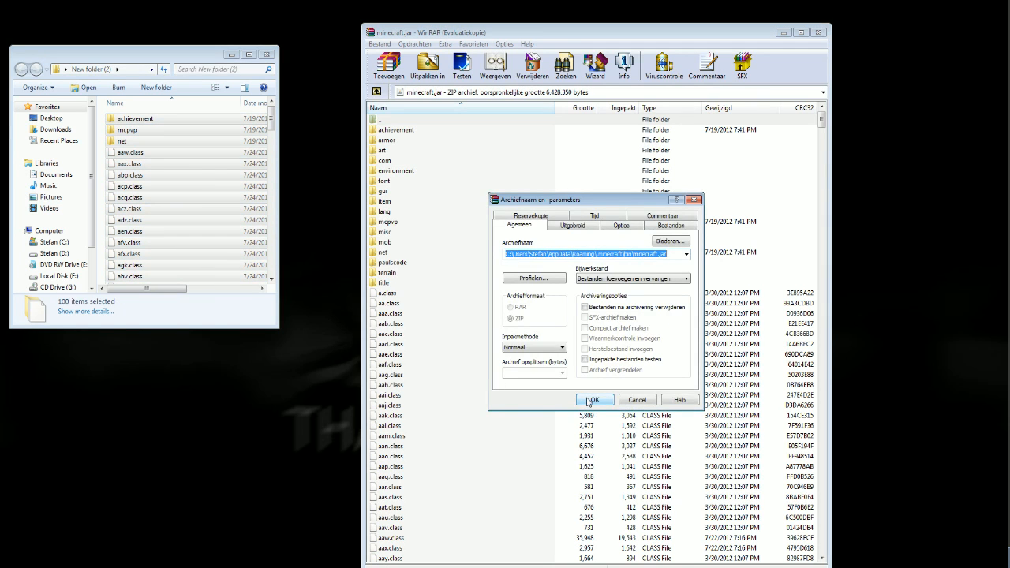
pyautogui.click(594, 399)
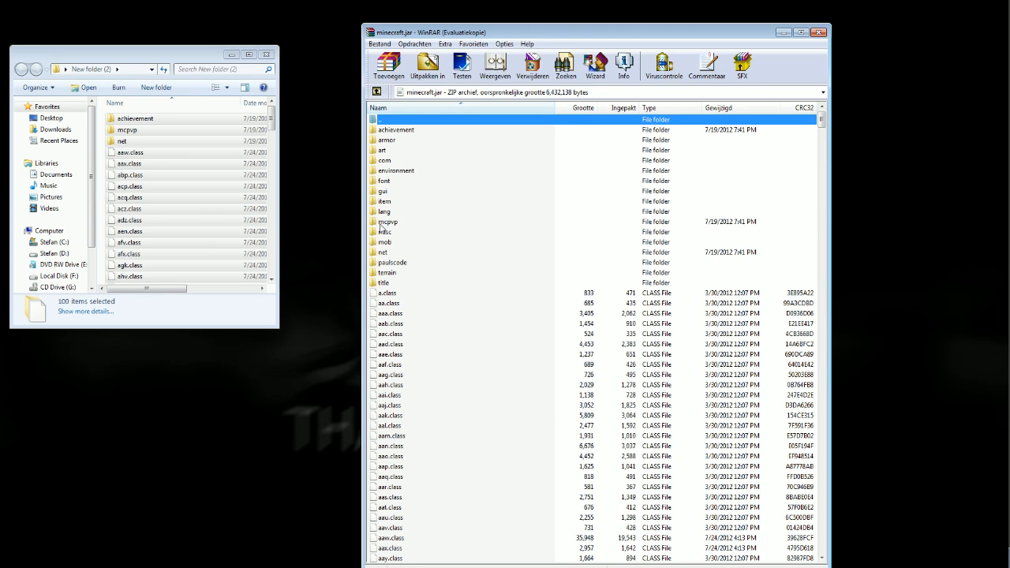
pyautogui.click(388, 221)
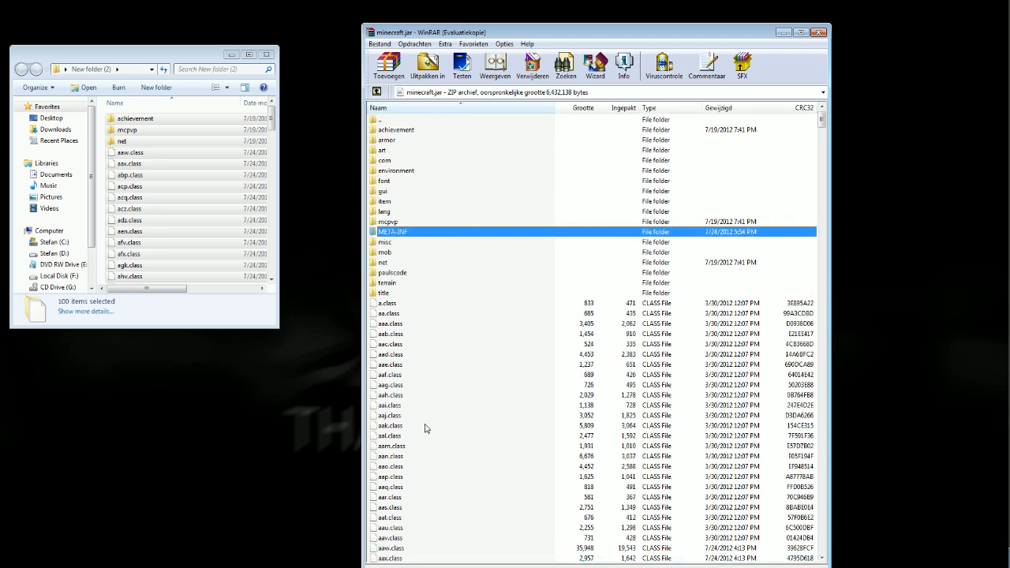
pyautogui.moveTo(410, 281)
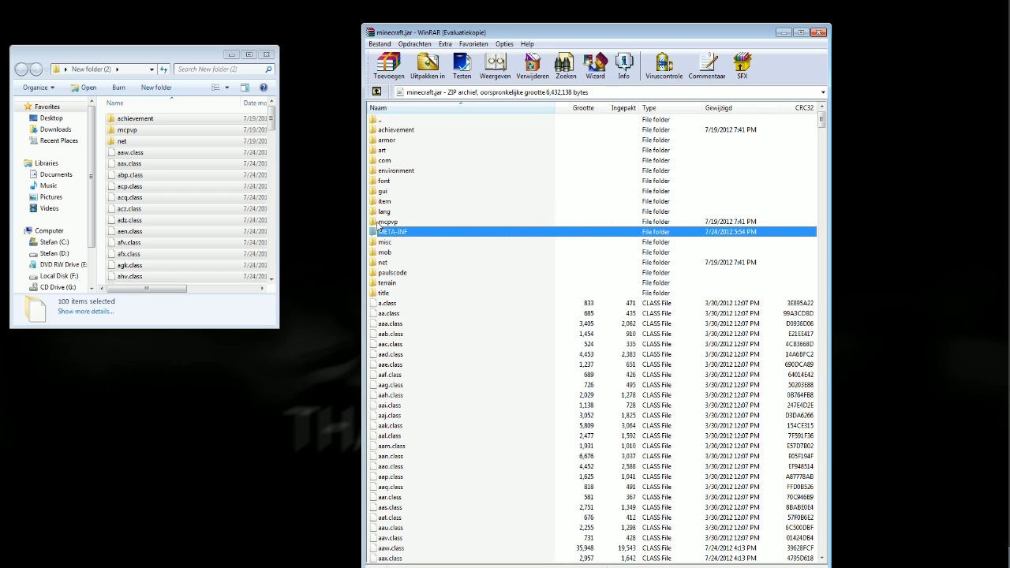
# Step: Run a context-menu command on a jar entry and close WinRAR back to the bin folder
pyautogui.rightClick(394, 230)
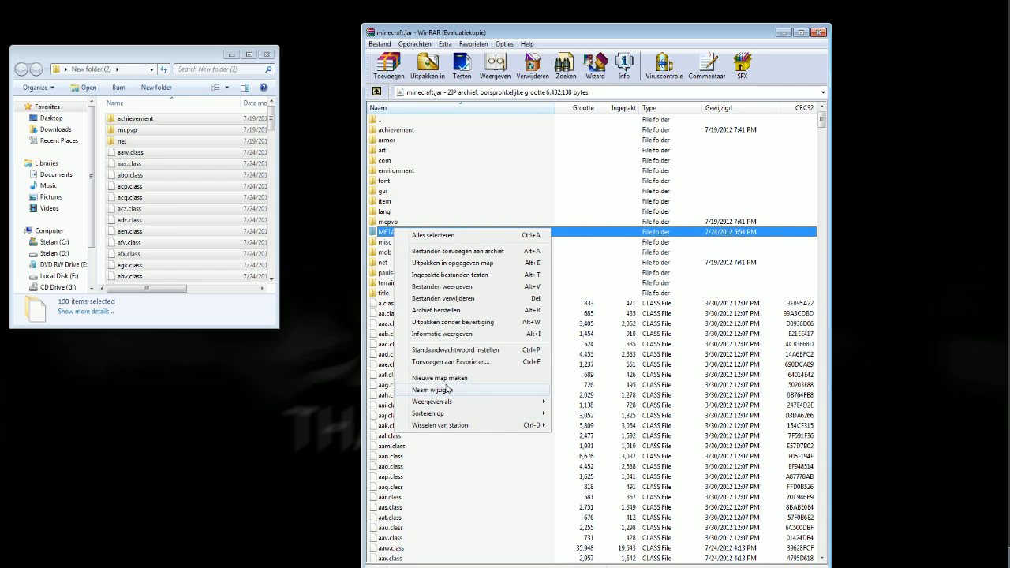
pyautogui.moveTo(474, 322)
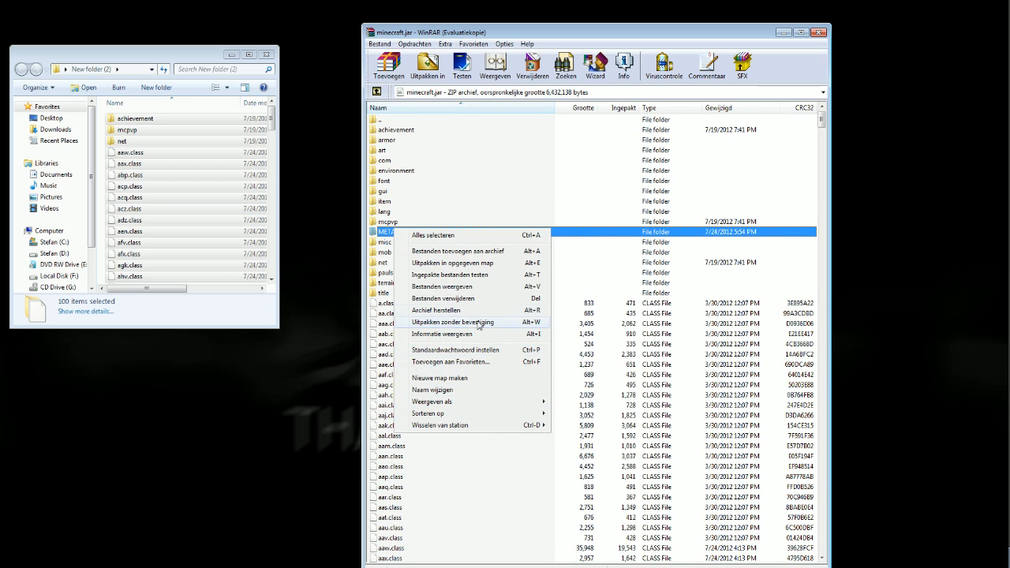
pyautogui.click(452, 322)
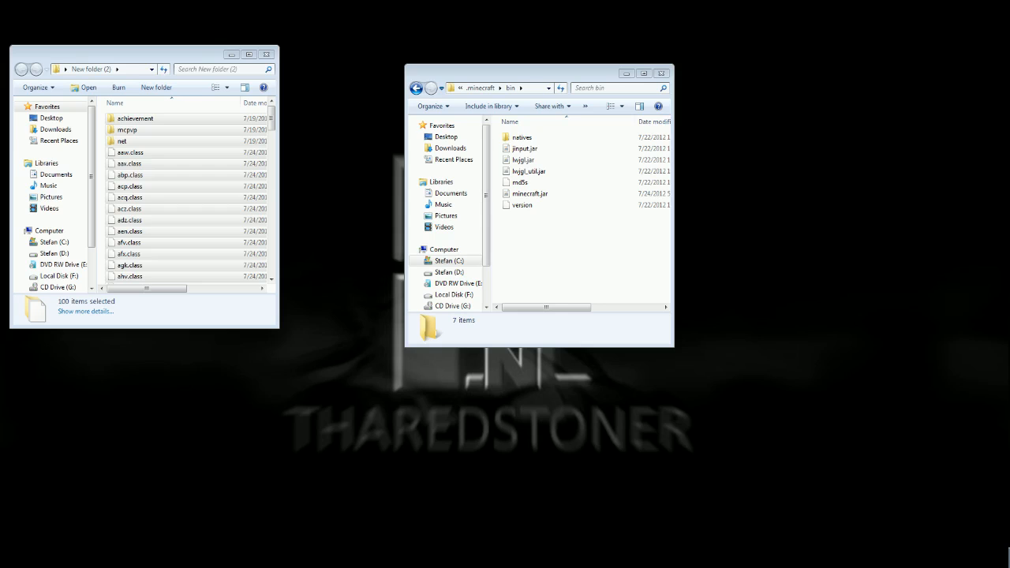
pyautogui.moveTo(565, 292)
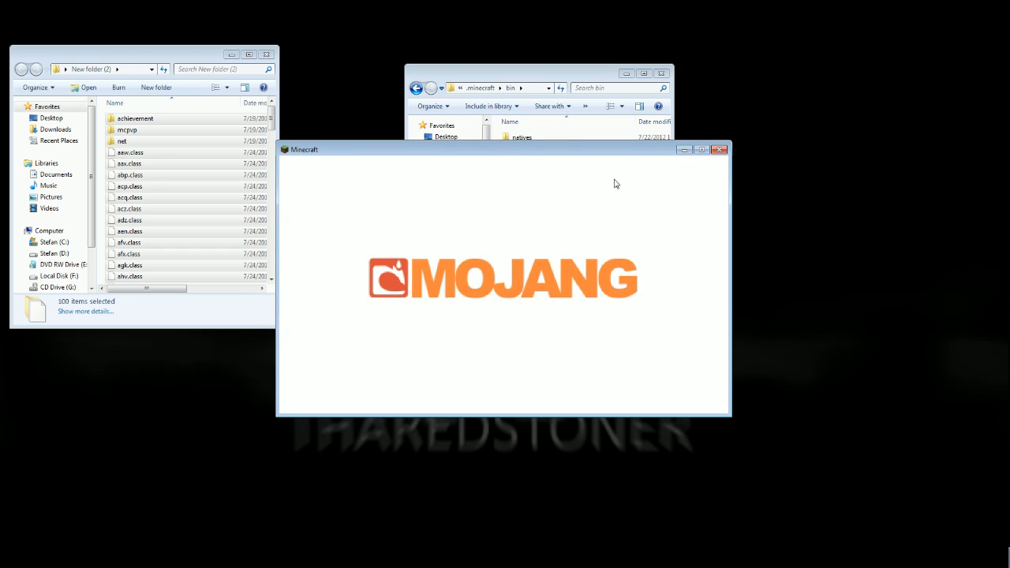
pyautogui.moveTo(593, 151)
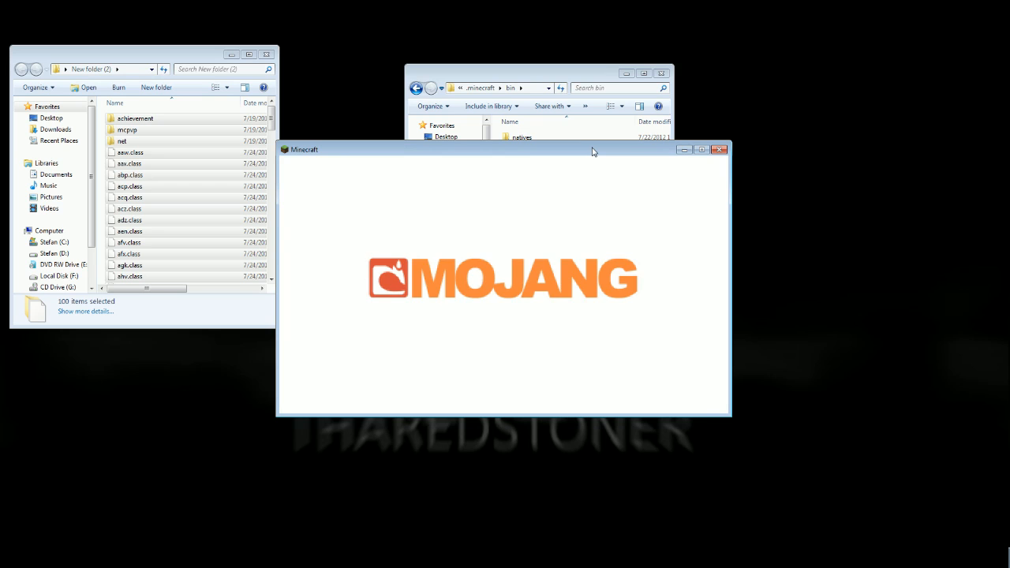